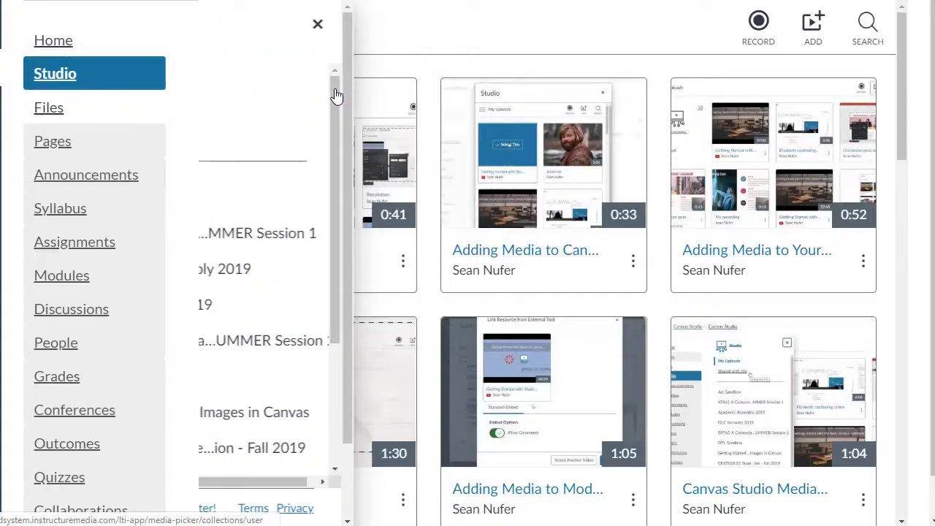
- Close the course navigation panel and show the options menu for the second video in My Uploads
{"action": "left_click", "coordinate": [317, 24]}
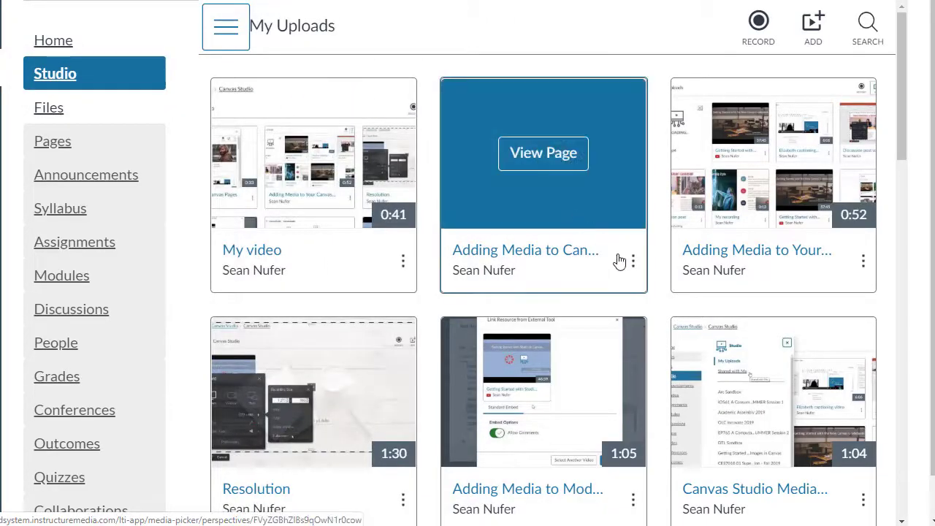
{"action": "left_click", "coordinate": [633, 261]}
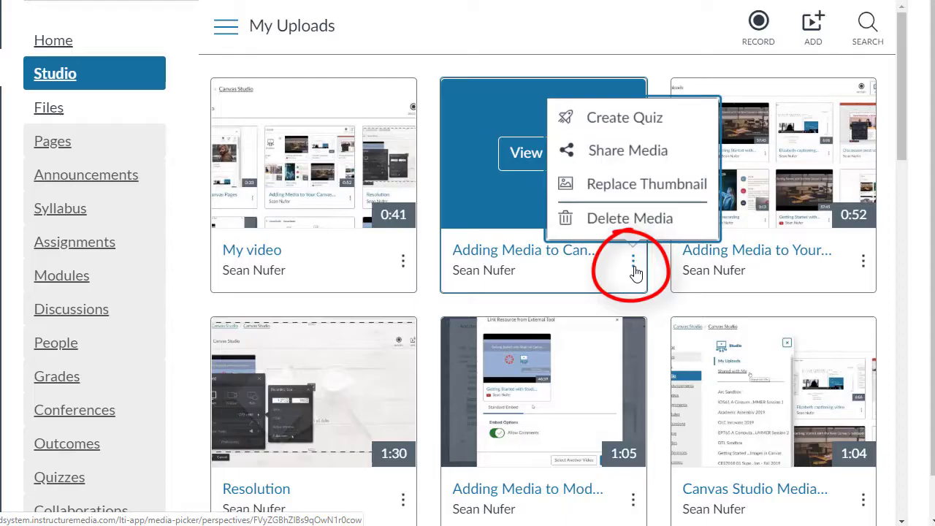
{"action": "mouse_move", "coordinate": [627, 150]}
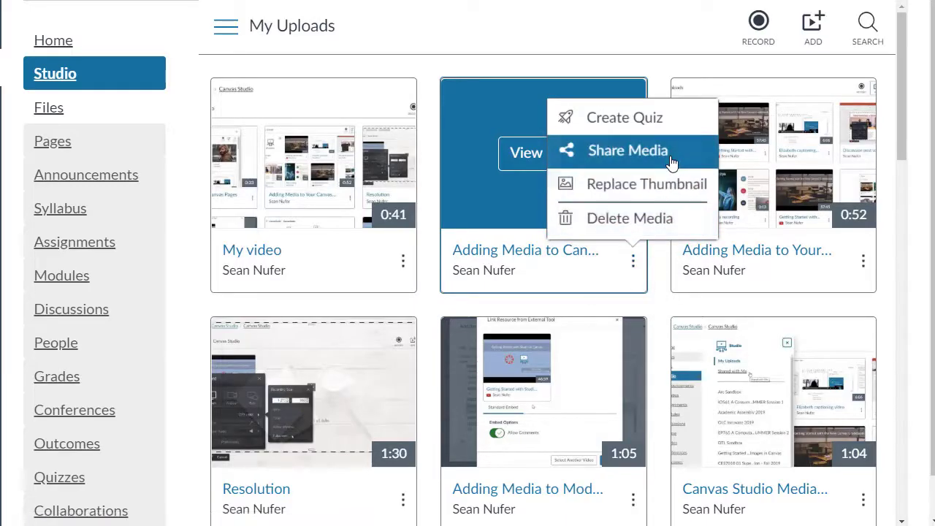
- Share the video with a public link and embed code, then switch to People and show the added user's Can View/Can Edit choices
{"action": "left_click", "coordinate": [627, 151]}
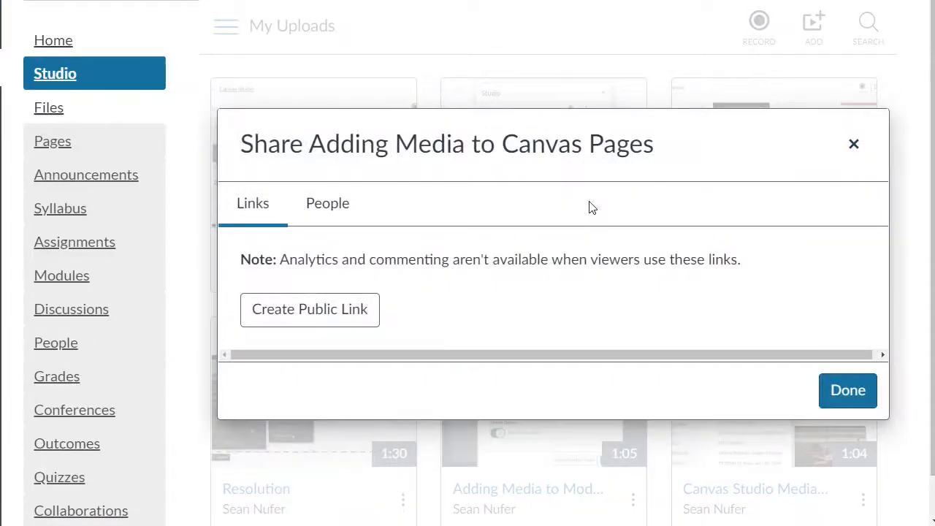
{"action": "mouse_move", "coordinate": [397, 298]}
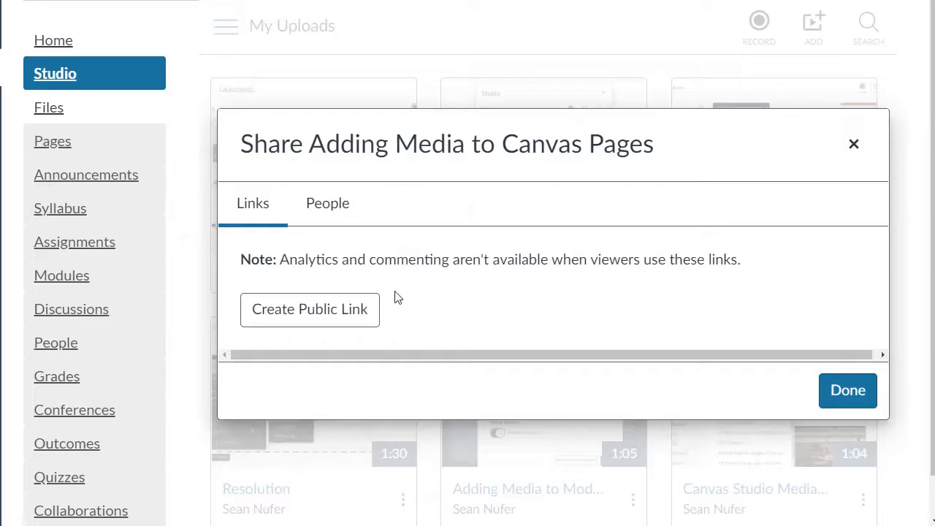
{"action": "left_click", "coordinate": [310, 310]}
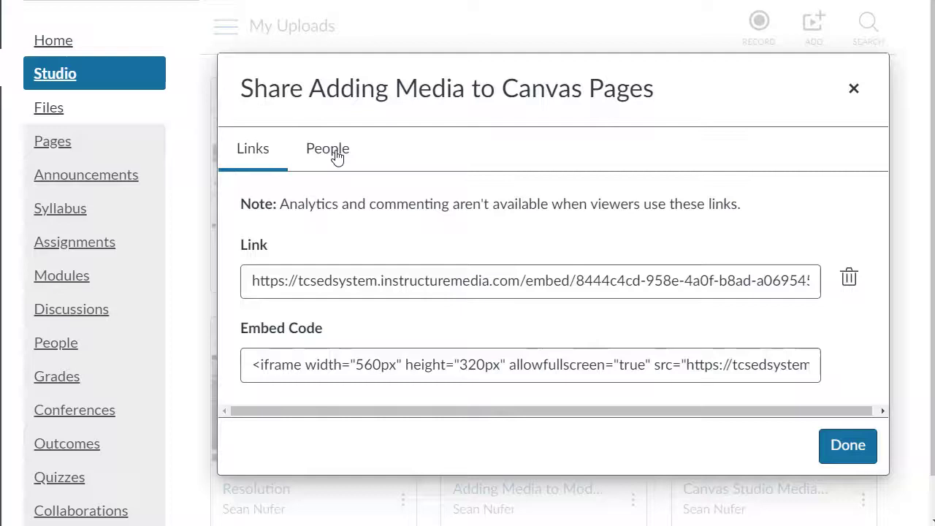
{"action": "left_click", "coordinate": [328, 149]}
{"action": "type", "text": "thad"}
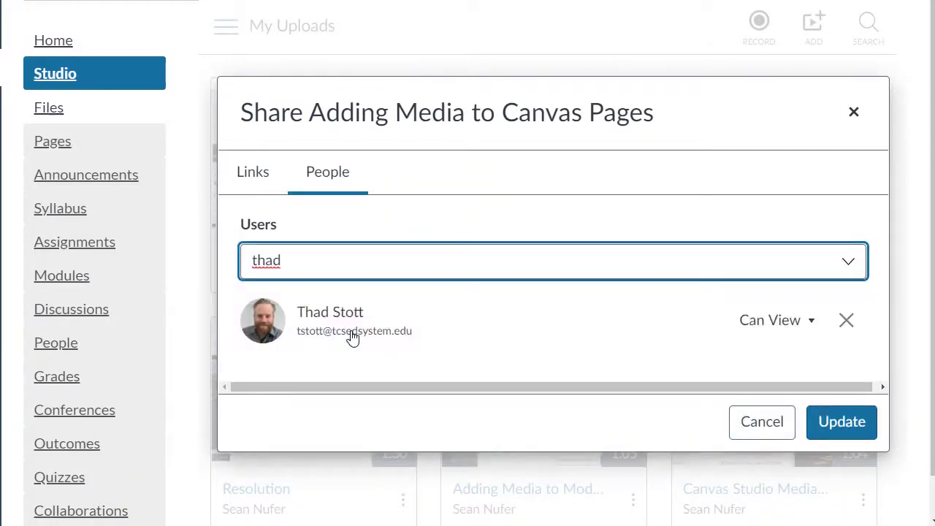
{"action": "left_click", "coordinate": [770, 320]}
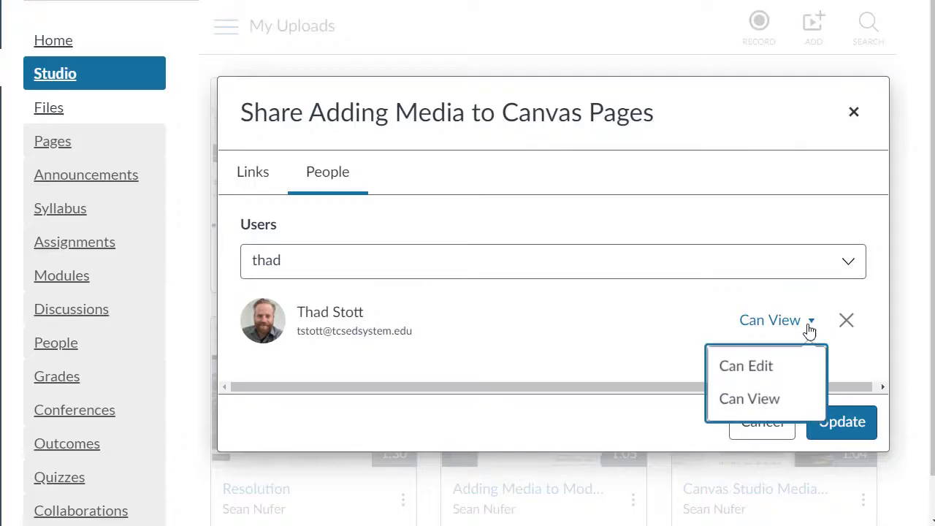